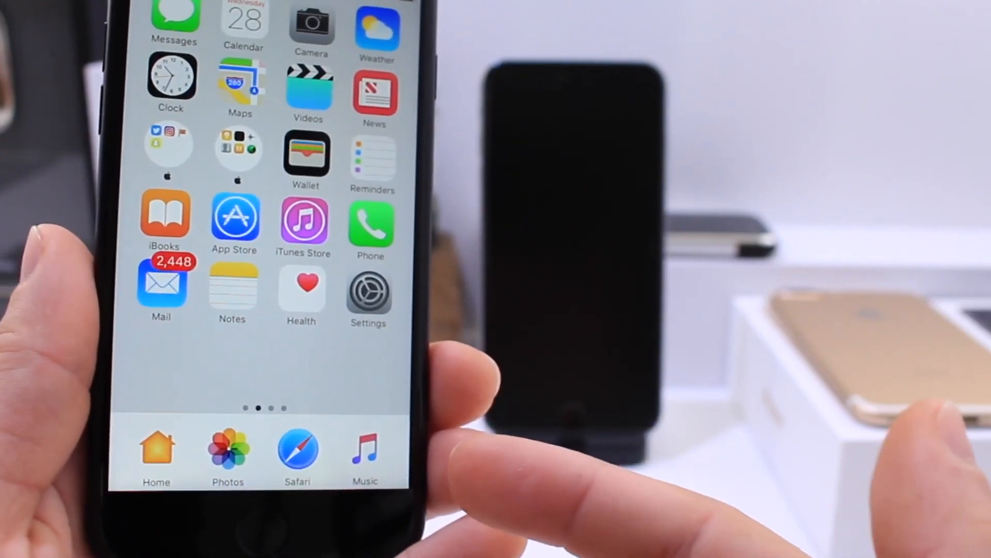
# - Select the black photo in the FX Wallpapers album of Photos and bring up its sharing options
pyautogui.click(228, 453)
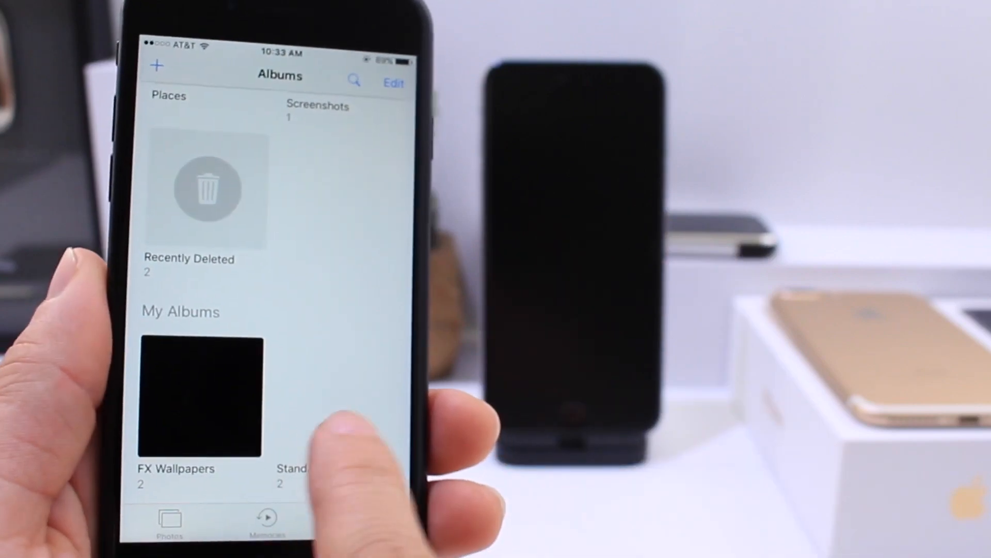
pyautogui.click(199, 395)
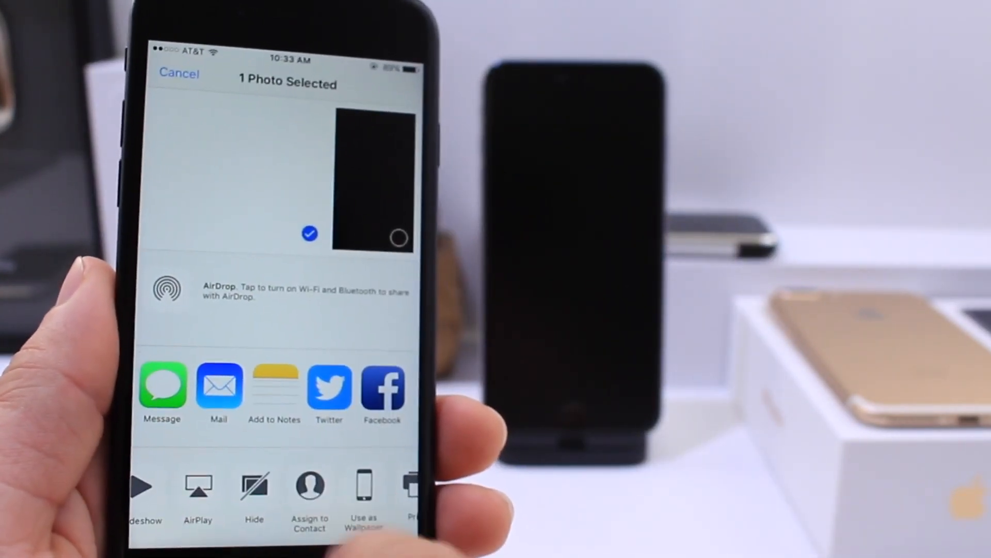
pyautogui.click(365, 494)
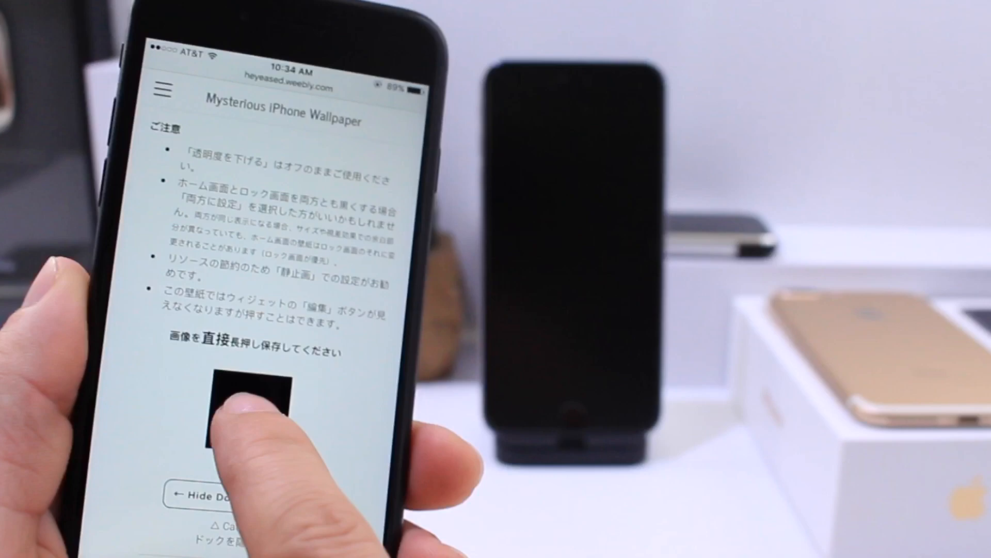
# - Save the black square image from Safari, scroll the colour swatches, then share the saved photo in Photos
pyautogui.click(253, 405)
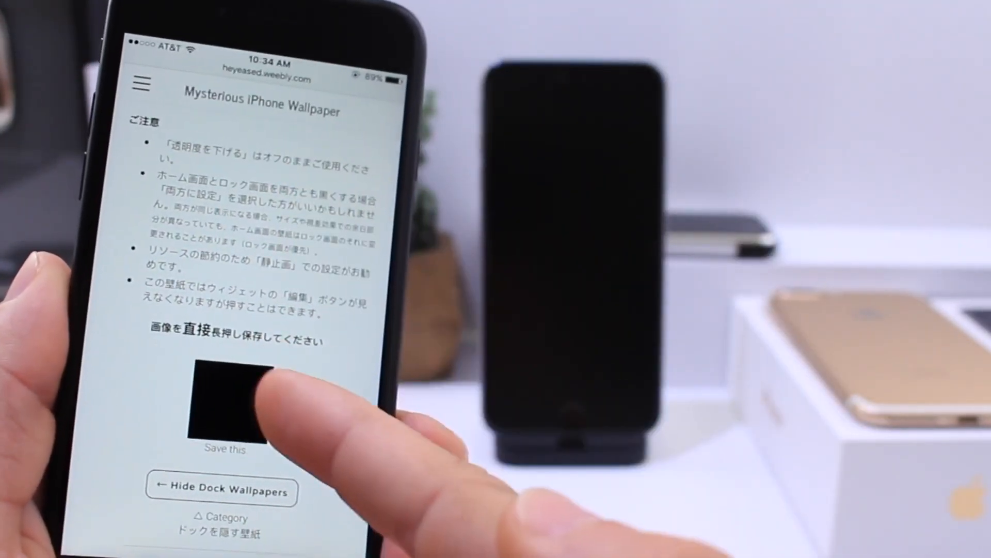
pyautogui.scroll(-3)
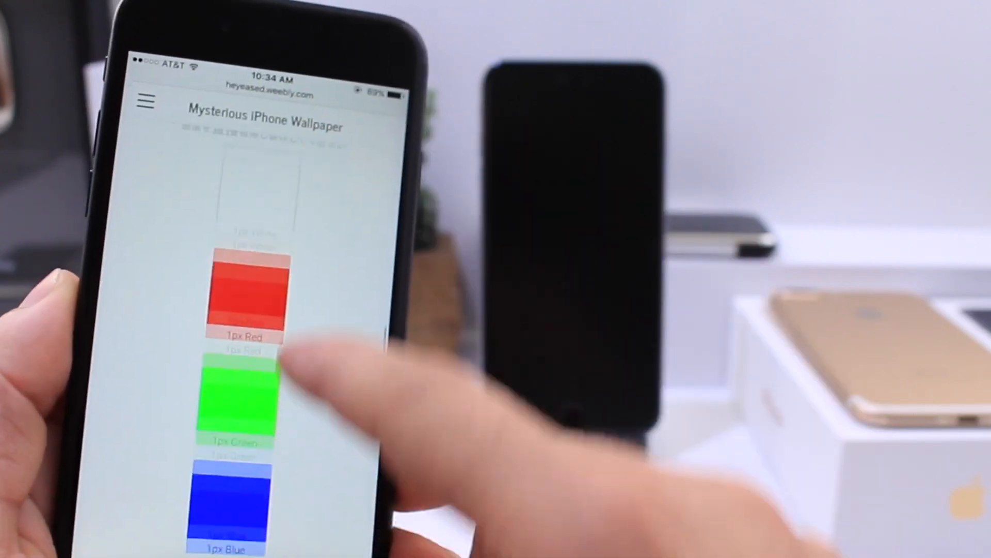
pyautogui.scroll(-3)
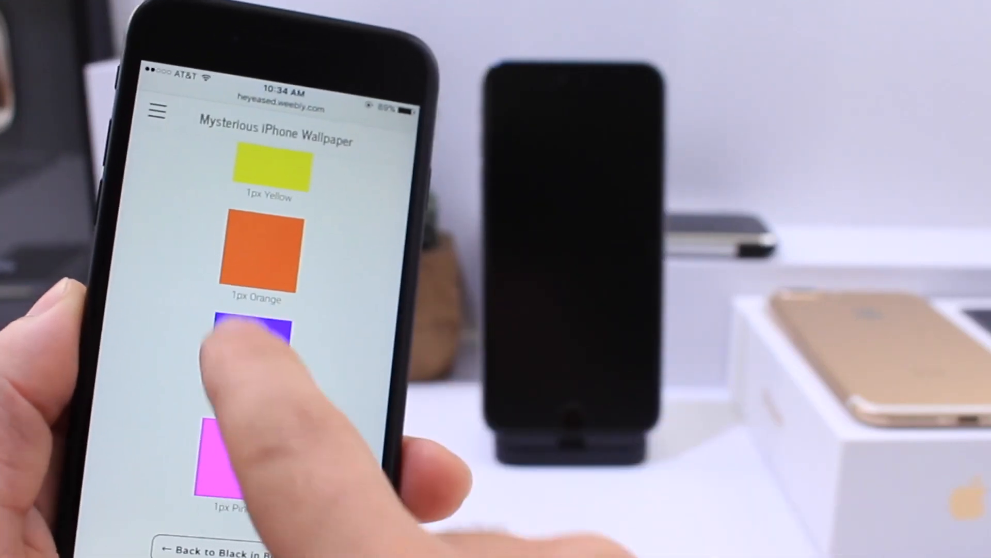
pyautogui.click(250, 345)
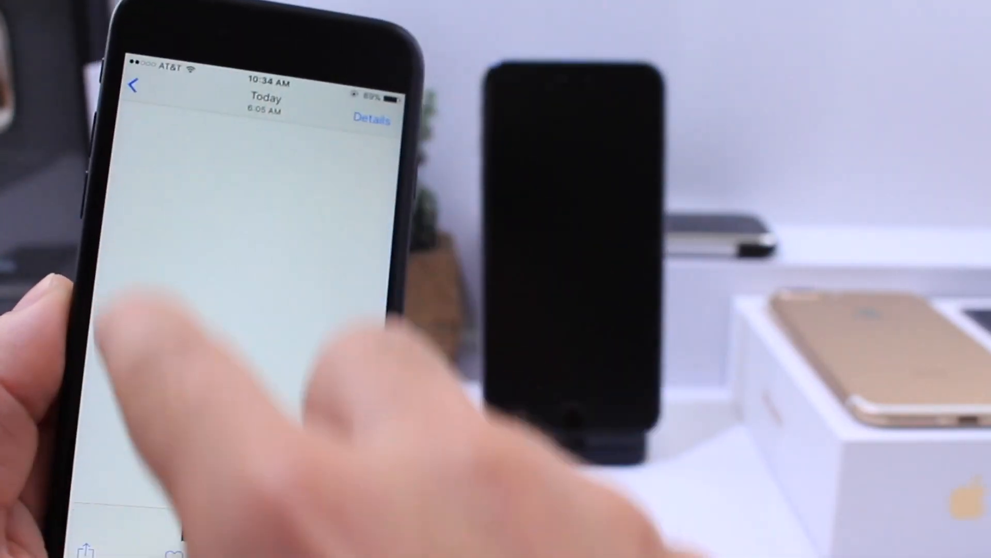
pyautogui.click(86, 544)
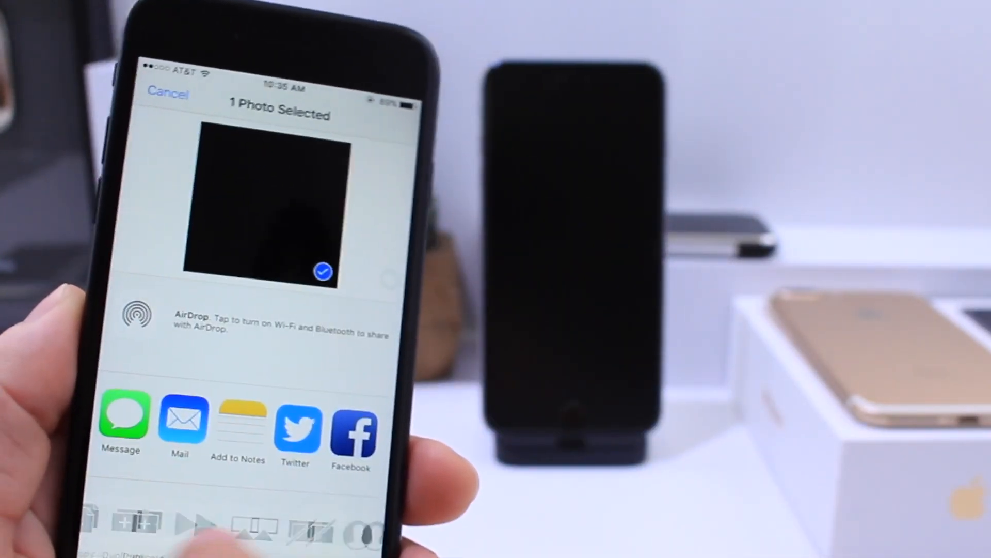